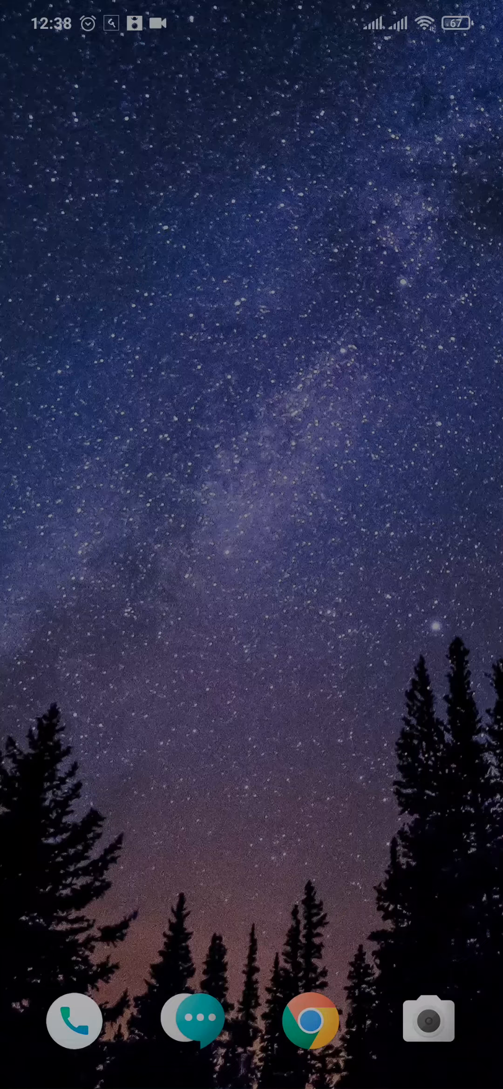
Launch Chrome from the home screen dock to its new-tab page
click(311, 1022)
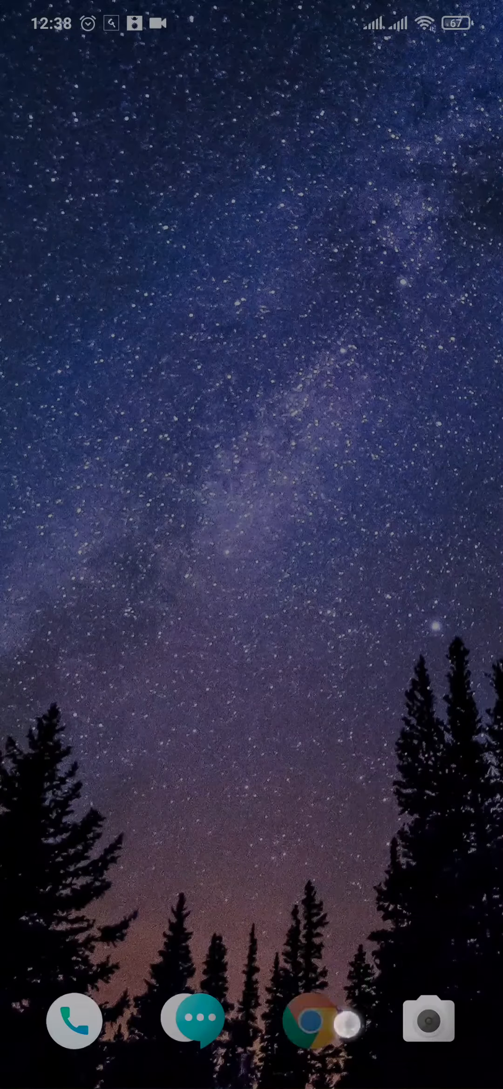
click(310, 1018)
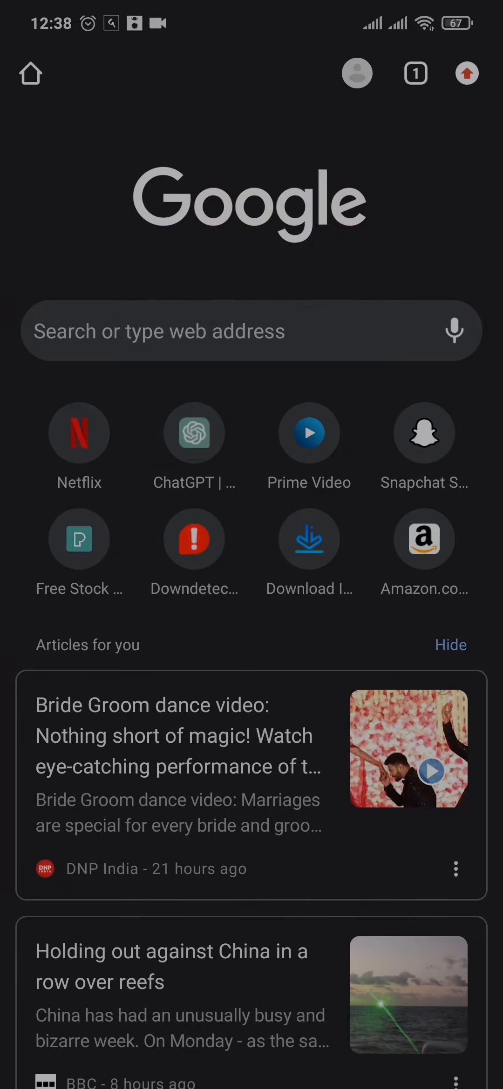
Go to primevideo.com via 'pre' in the address bar and show the profiles menu
text(pre)
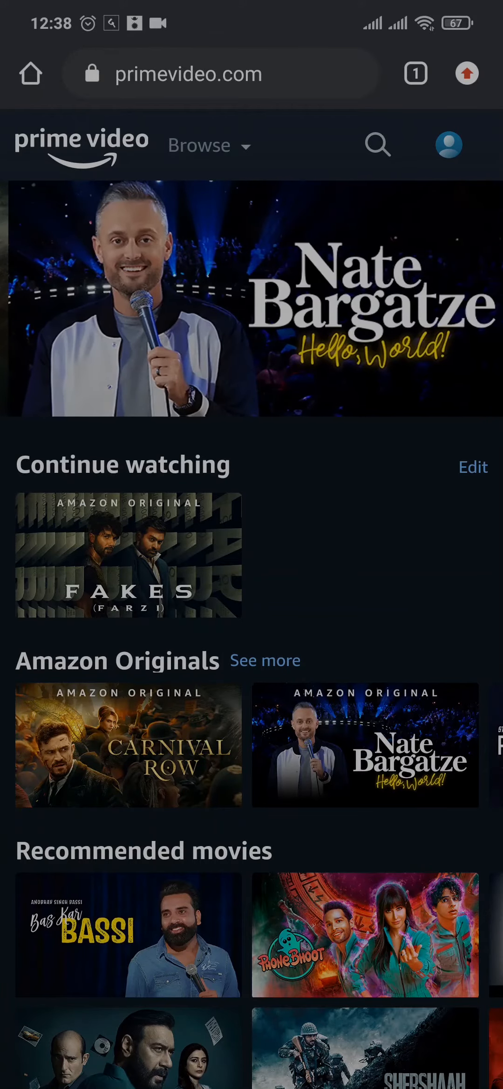
click(448, 144)
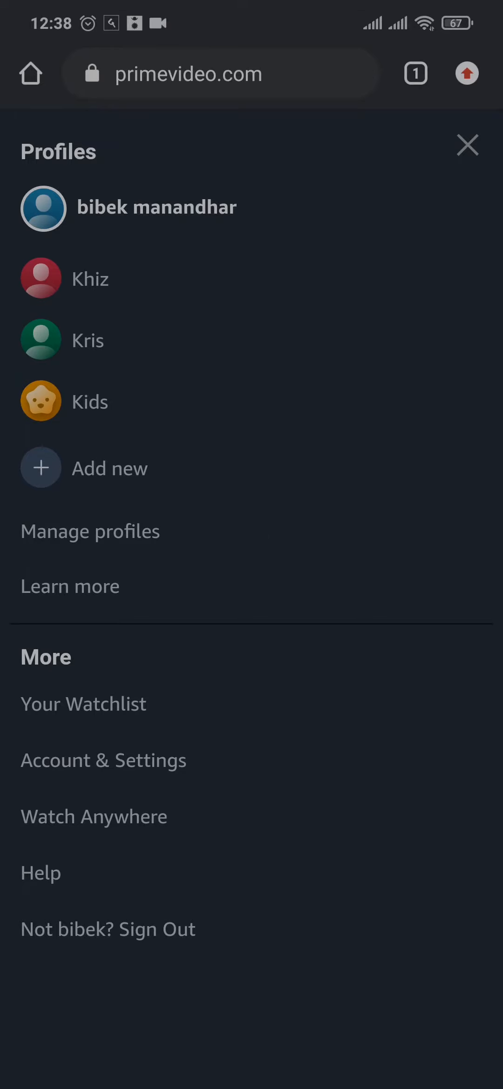
Reach Account & Settings showing the $5.99/month membership and next charge date
click(194, 761)
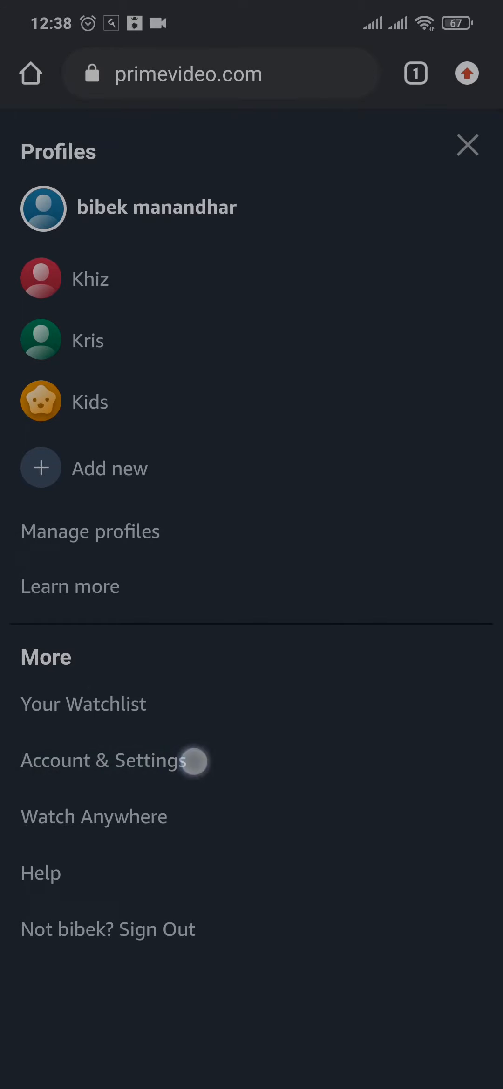
click(102, 759)
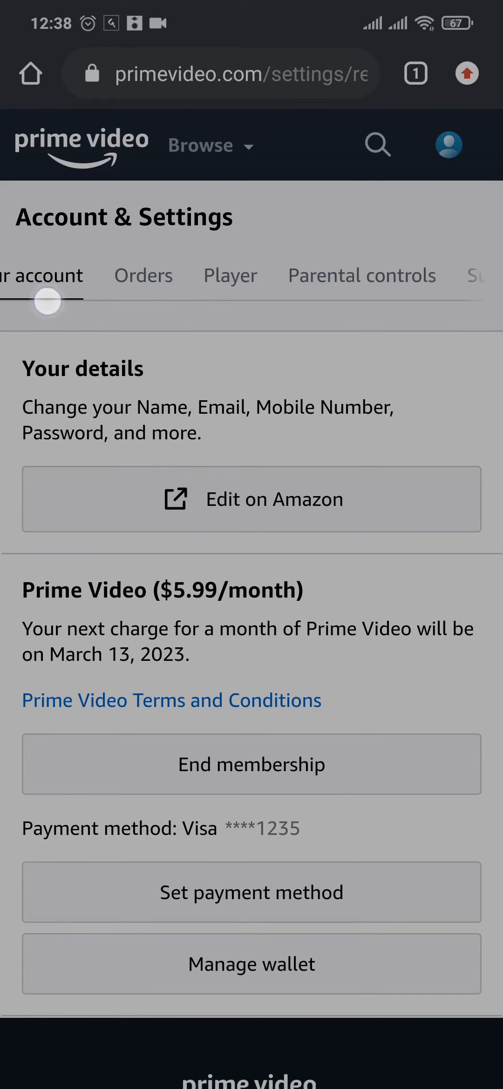
scroll(right, 3)
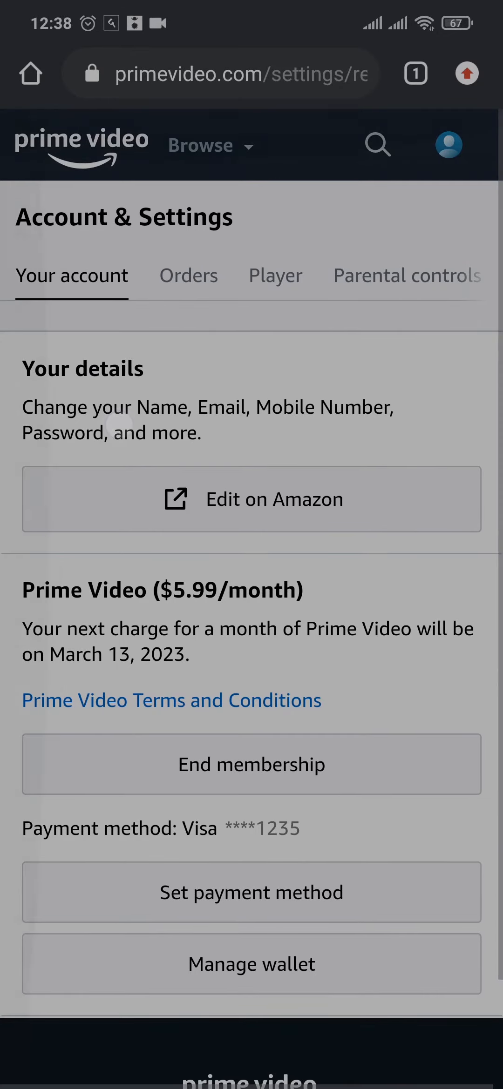
click(251, 764)
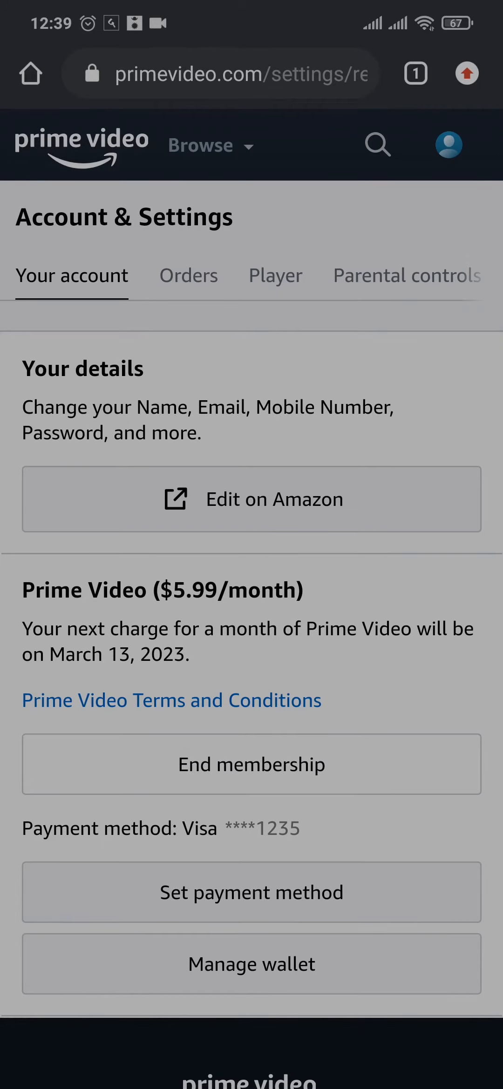
End the membership and confirm 'End on March 13, 2023'
click(251, 765)
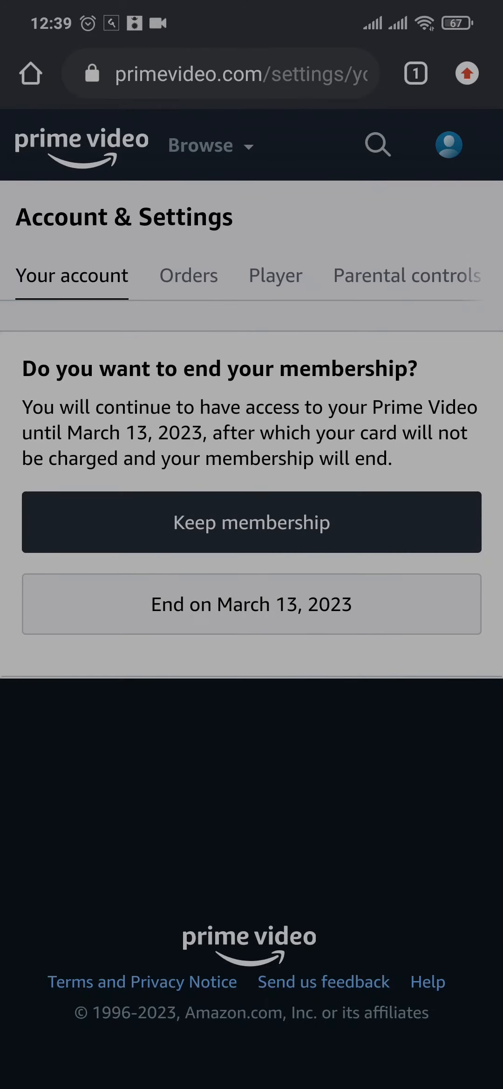
click(251, 603)
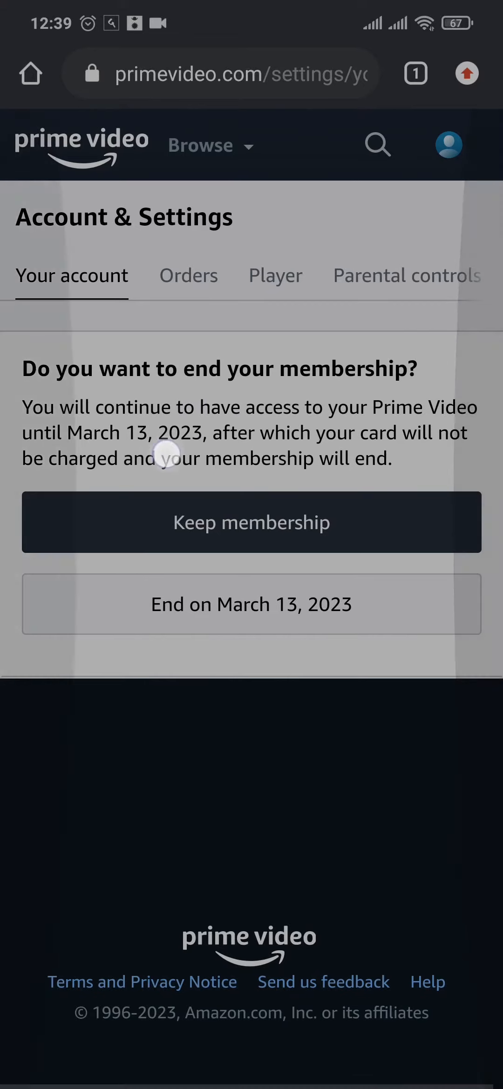
mouse_move(345, 436)
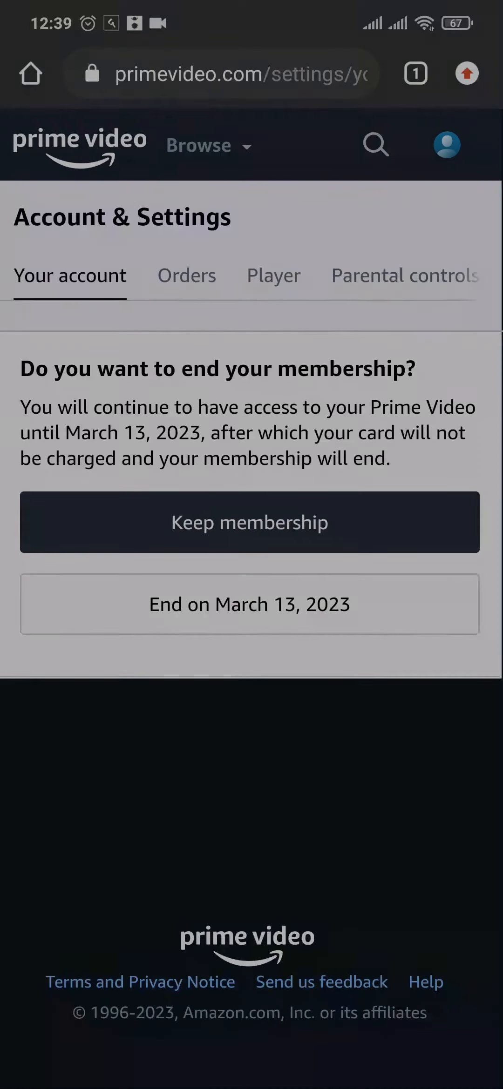
click(250, 605)
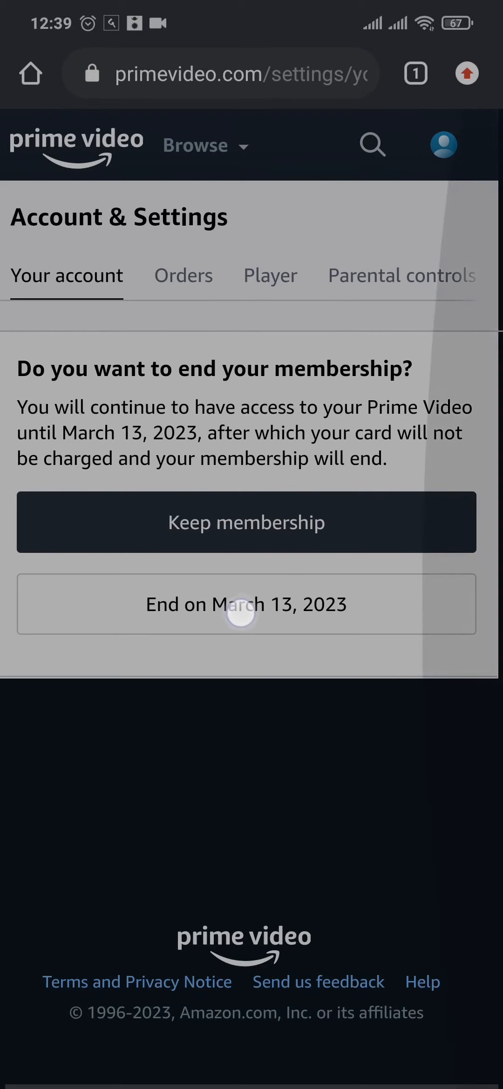